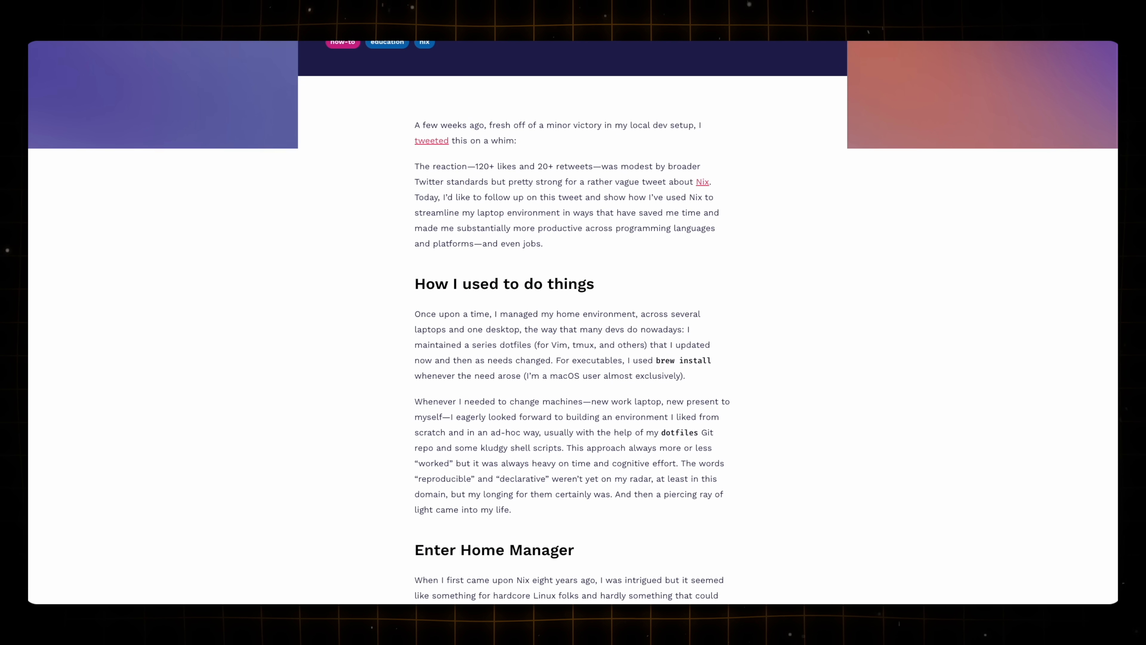
Bring up Telescope Find Files in the nix-darwin project showing flake.lock, home.nix and flake.nix.
scroll("down", 3)
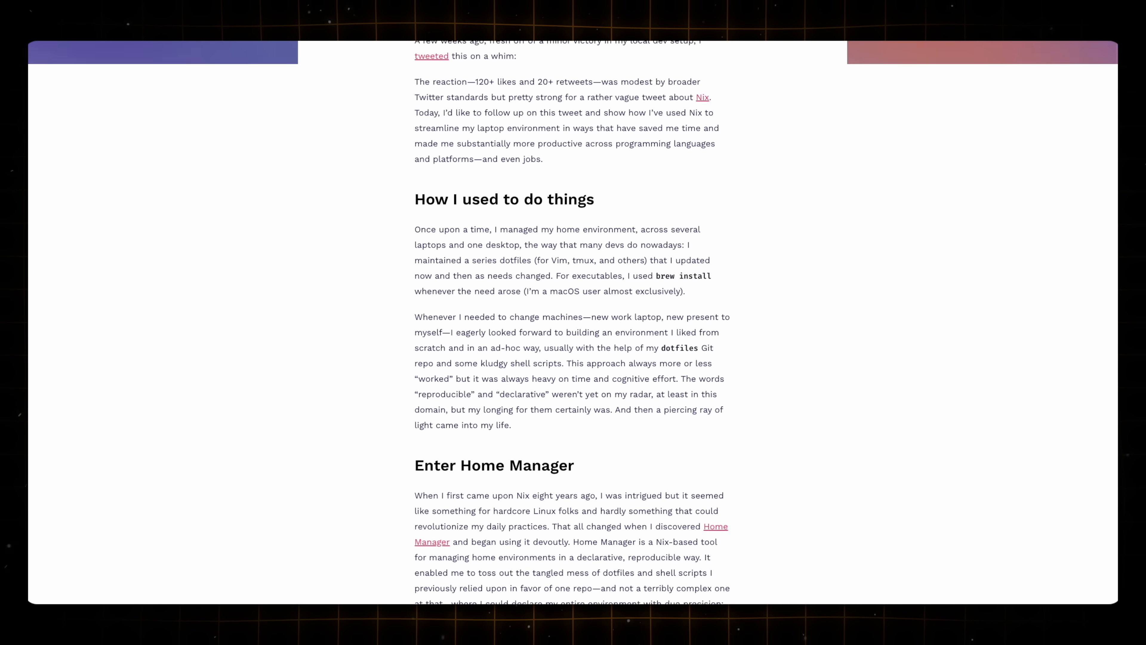
scroll("down", 3)
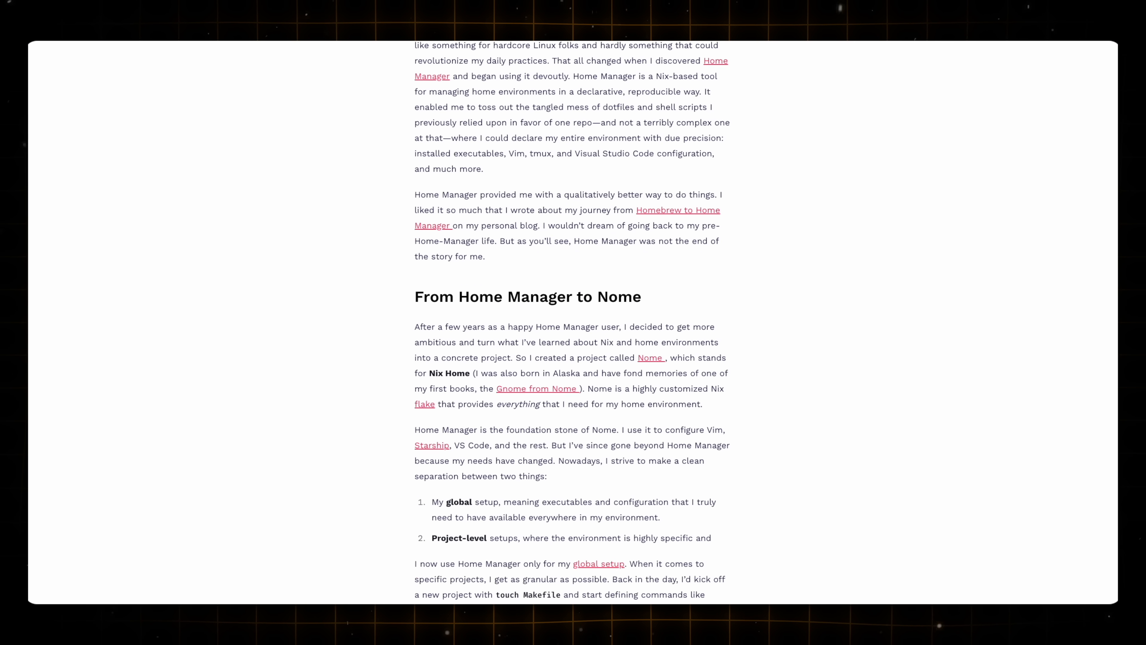
scroll("down", 3)
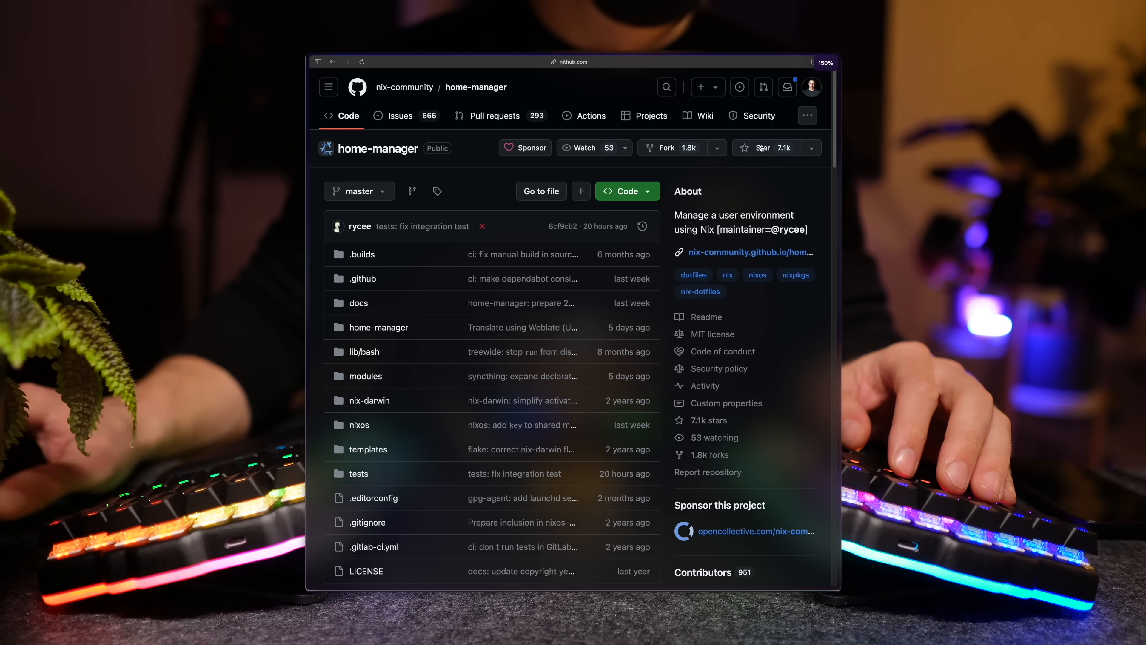
scroll("down", 3)
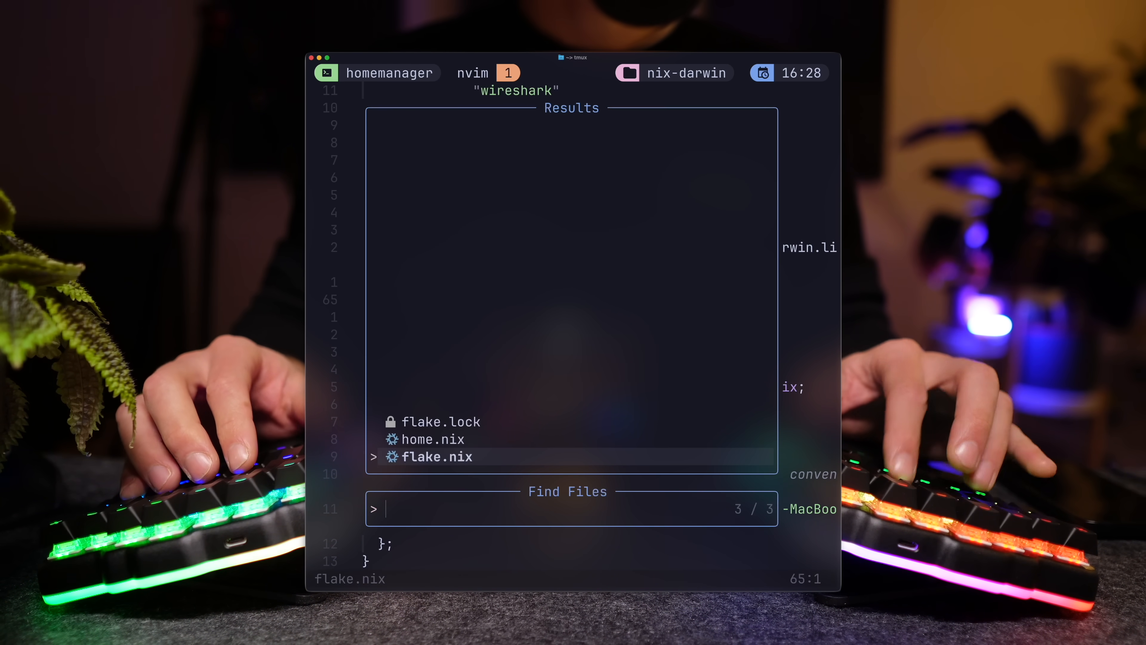
left_click(433, 439)
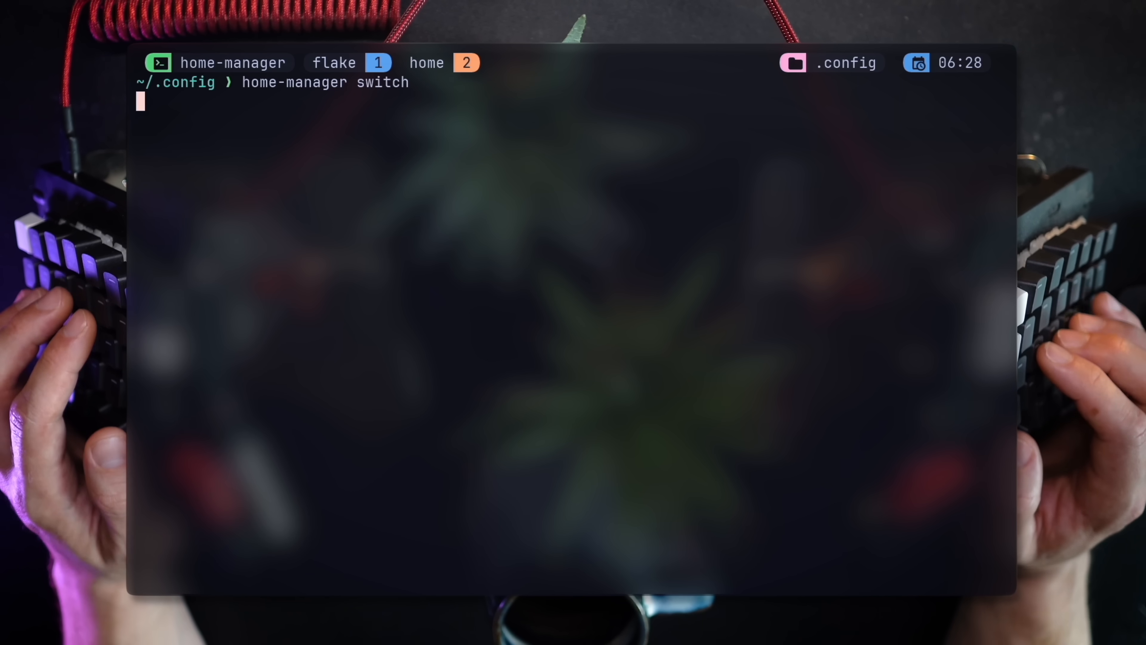
Run 'home-manager switch' from ~/.config to apply the configuration.
key("Return")
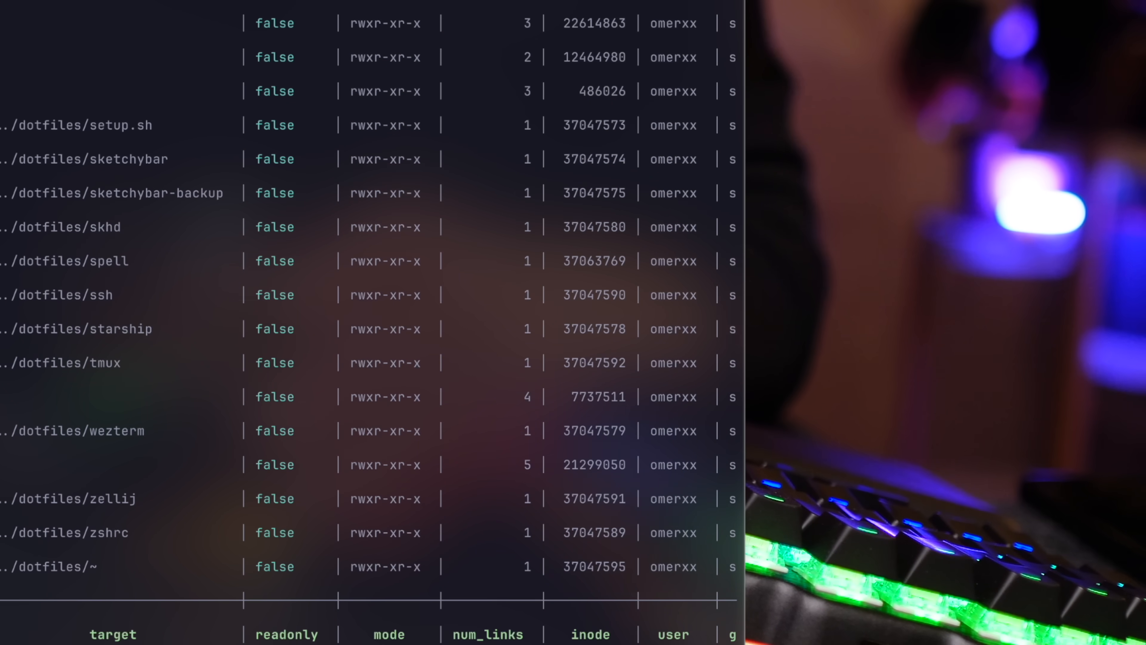
List ~/.config with ls -l to see symlink targets pointing into ../dotfiles.
double_click(673, 160)
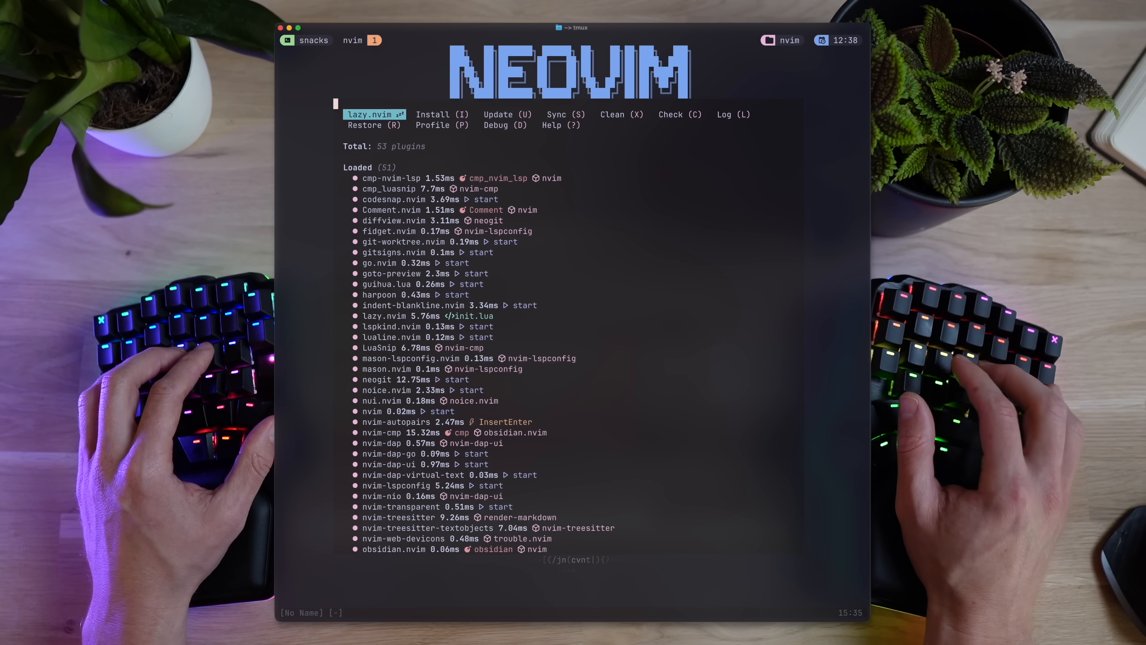
Show the lazy.nvim plugin overview with 53 plugins and their load times.
key("/")
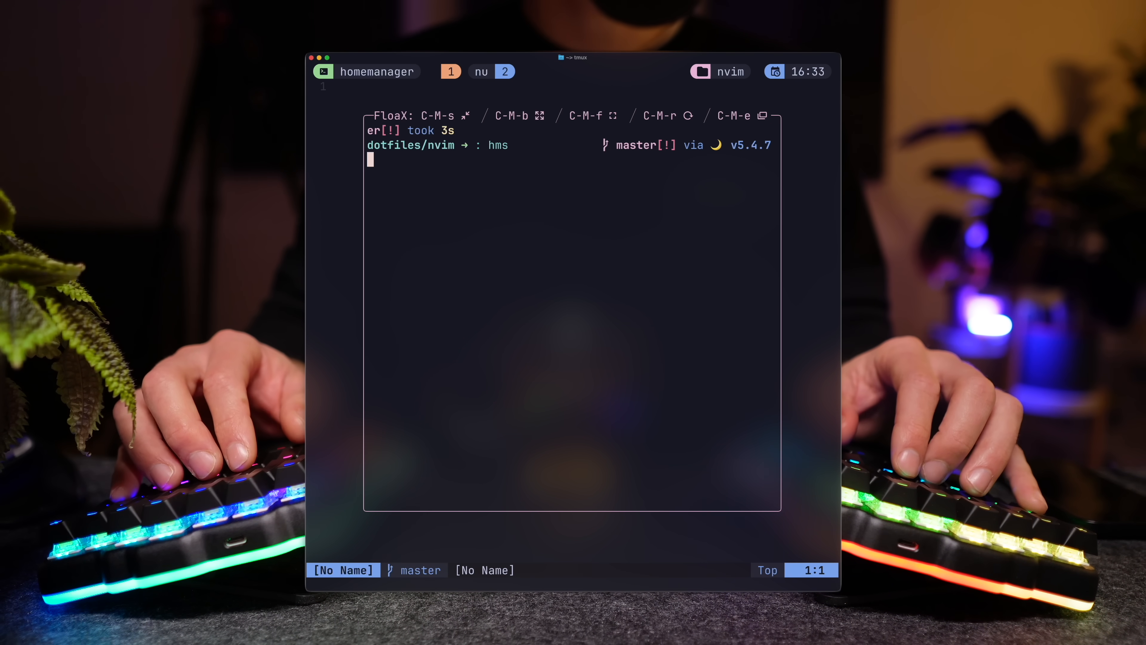
Leave the floating terminal, set the snacks dashboard enabled = true in lazy.lua, then save and quit with :wq.
key("Enter")
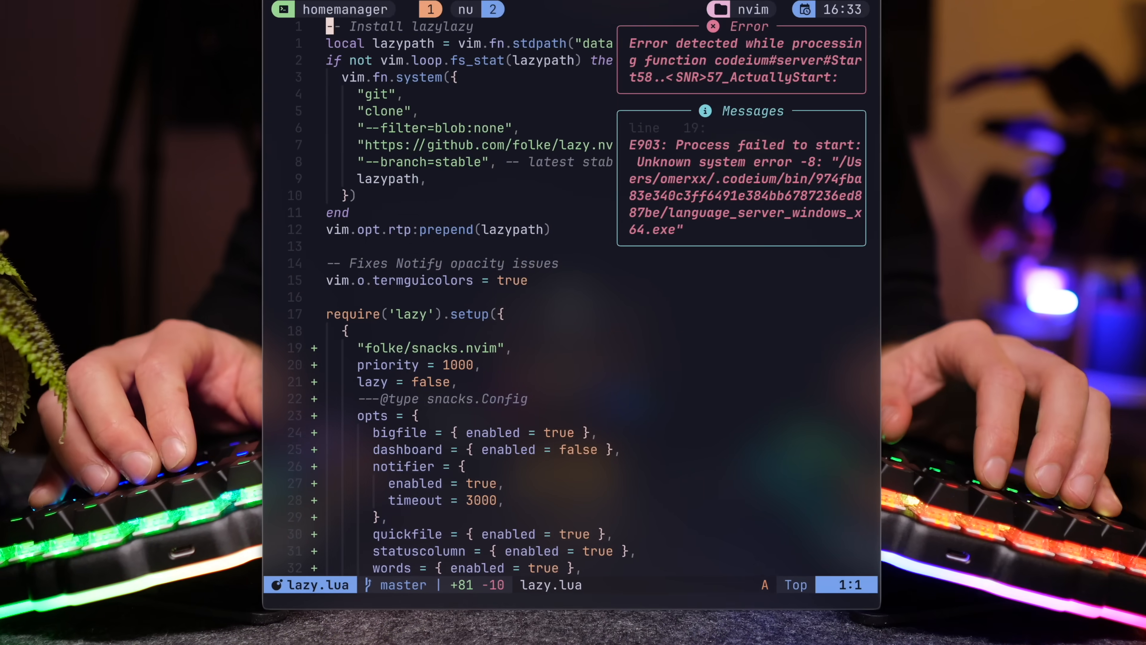
type(":wq")
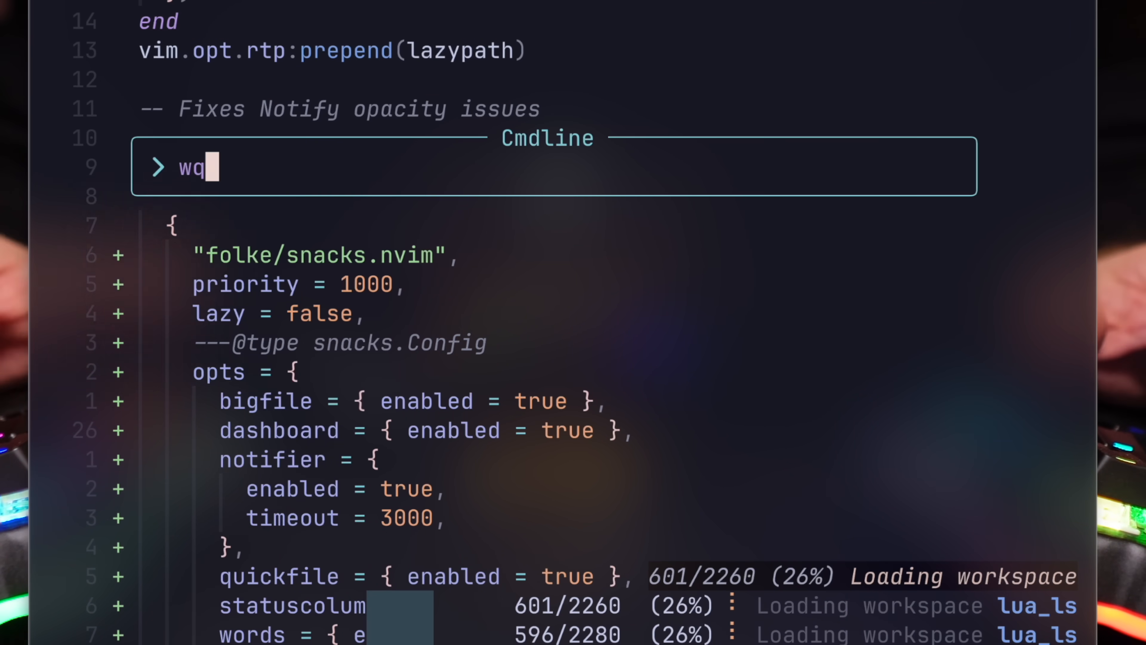
key("Enter")
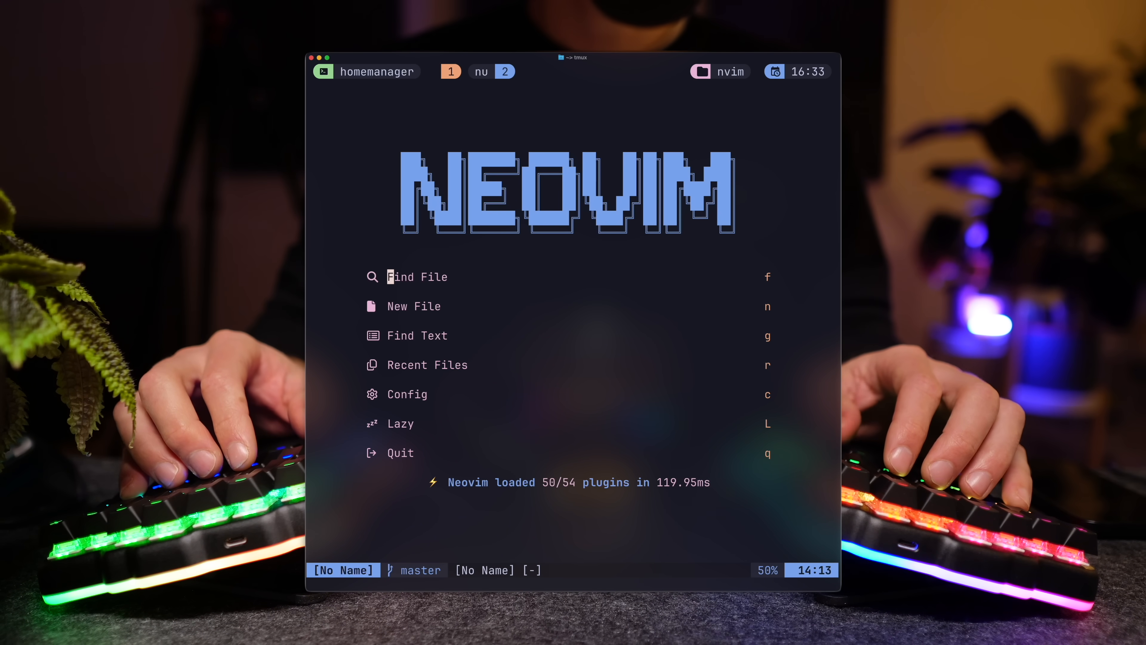
Relaunch nvim to show the snacks dashboard with Find File, Recent Files, Config, Lazy and Quit.
key("L")
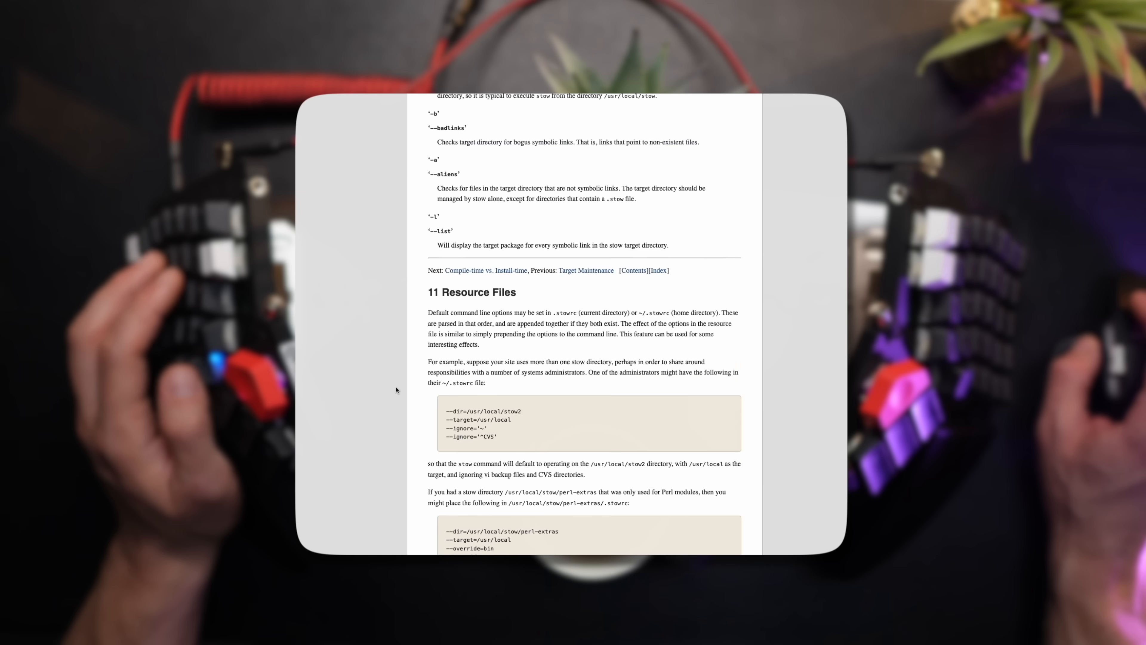
scroll("down", 3)
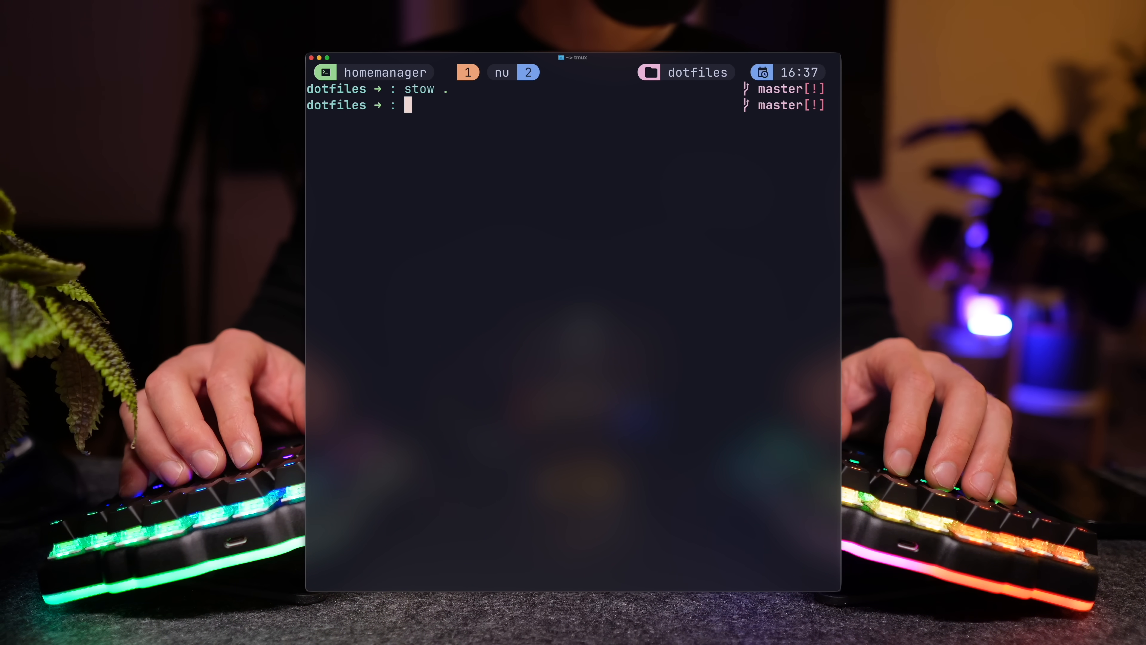
List the dotfiles folder with 'l' and open .stowrc in the editor via 'v .stowrc'.
type("l")
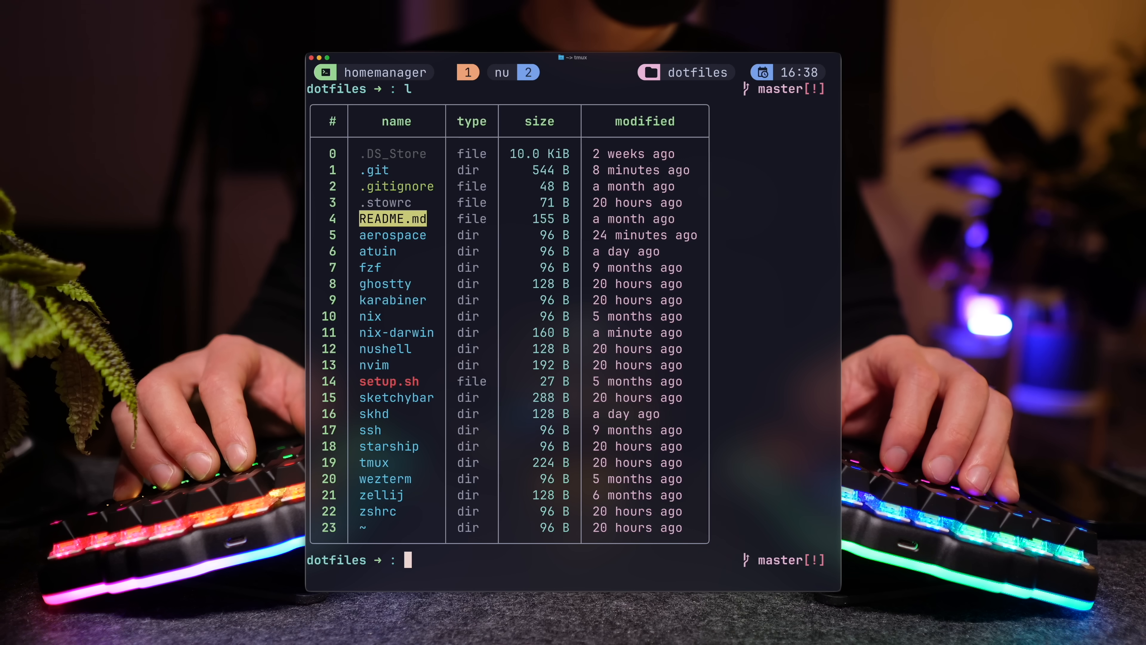
type("v .stowrc")
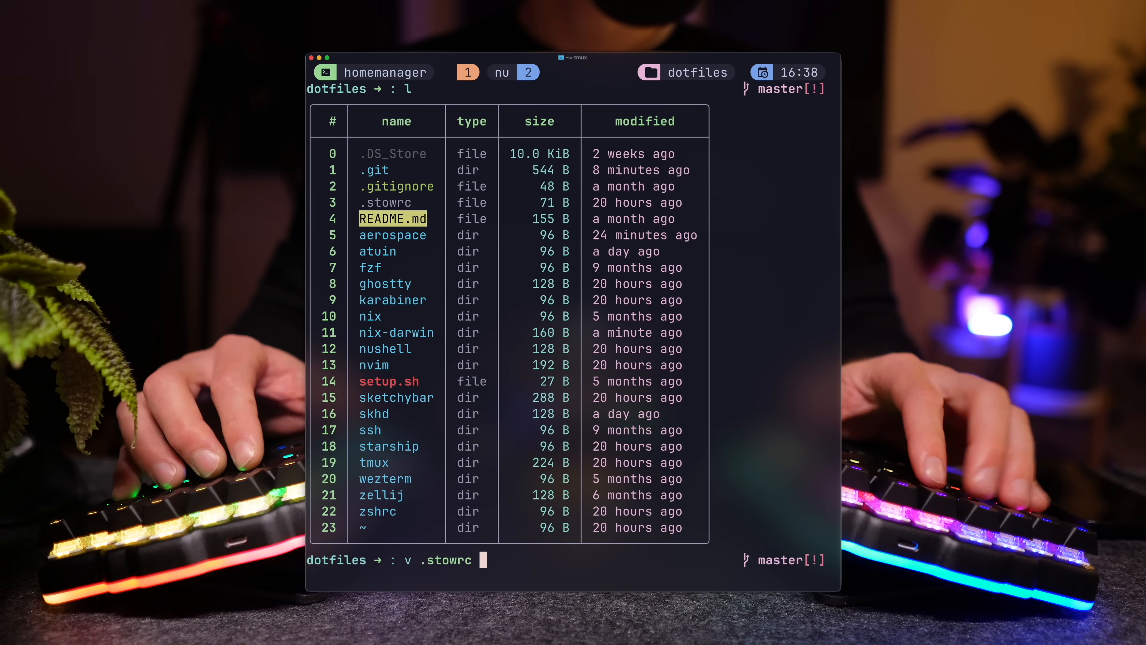
key("Enter")
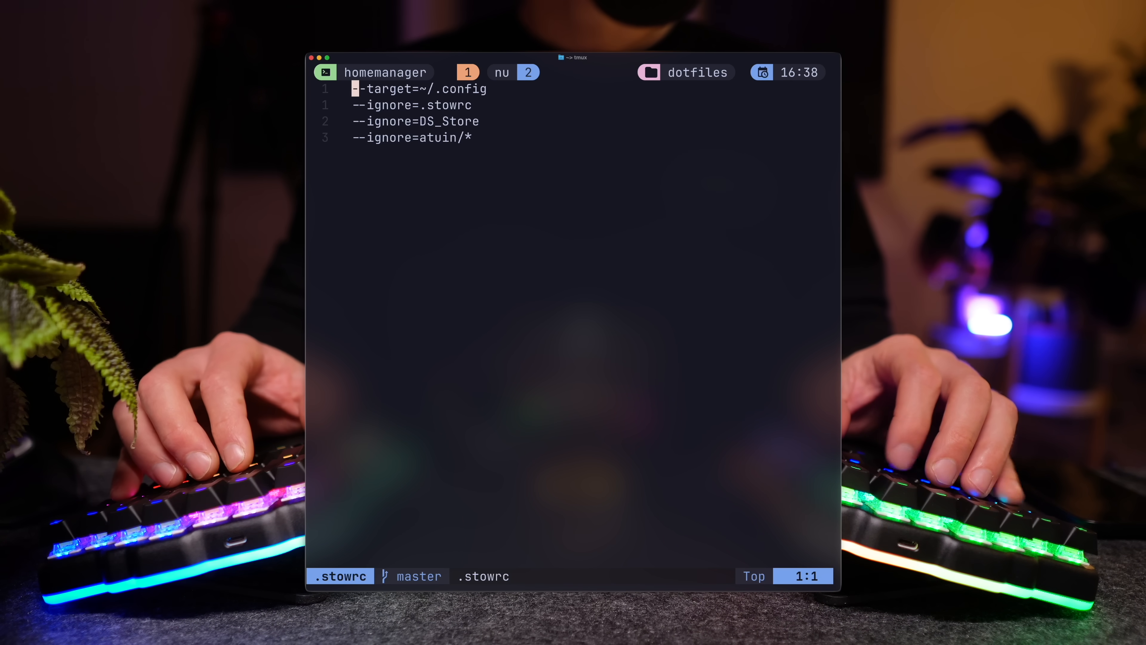
key("j")
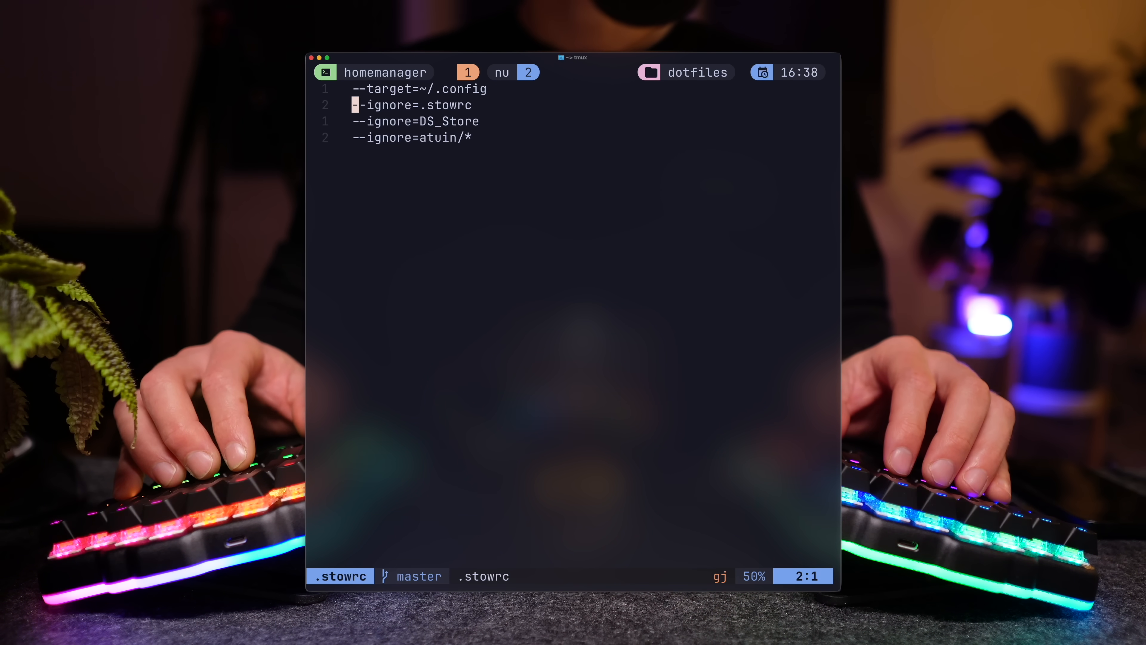
key("j")
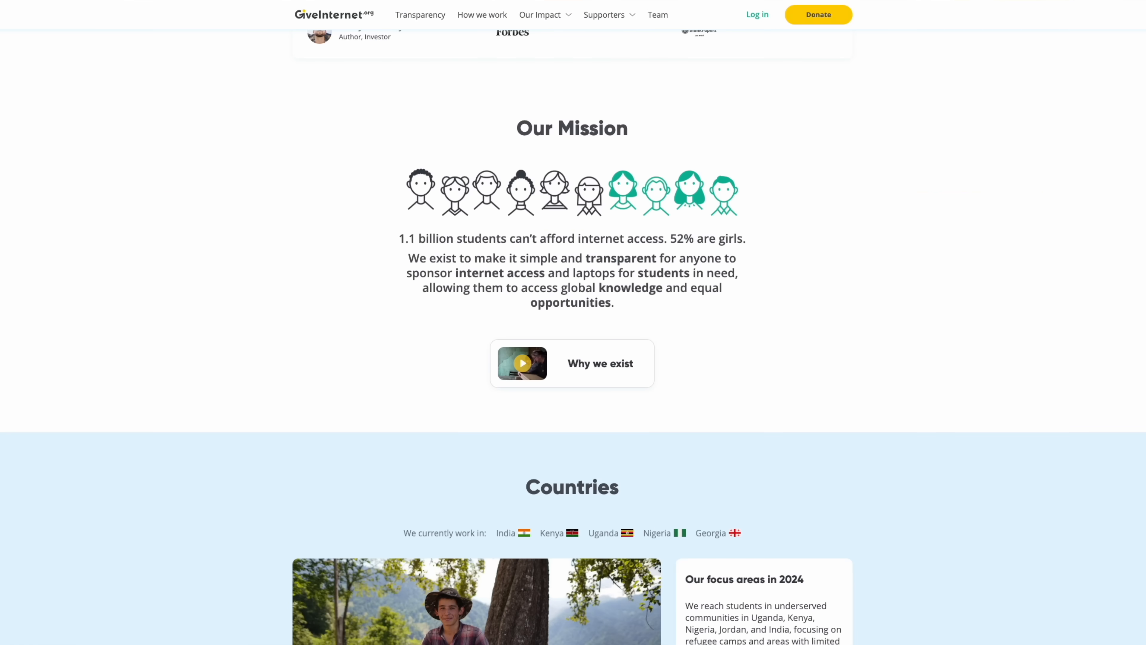
Scroll to the Countries section and advance its photo carousel to the next picture.
scroll("down", 3)
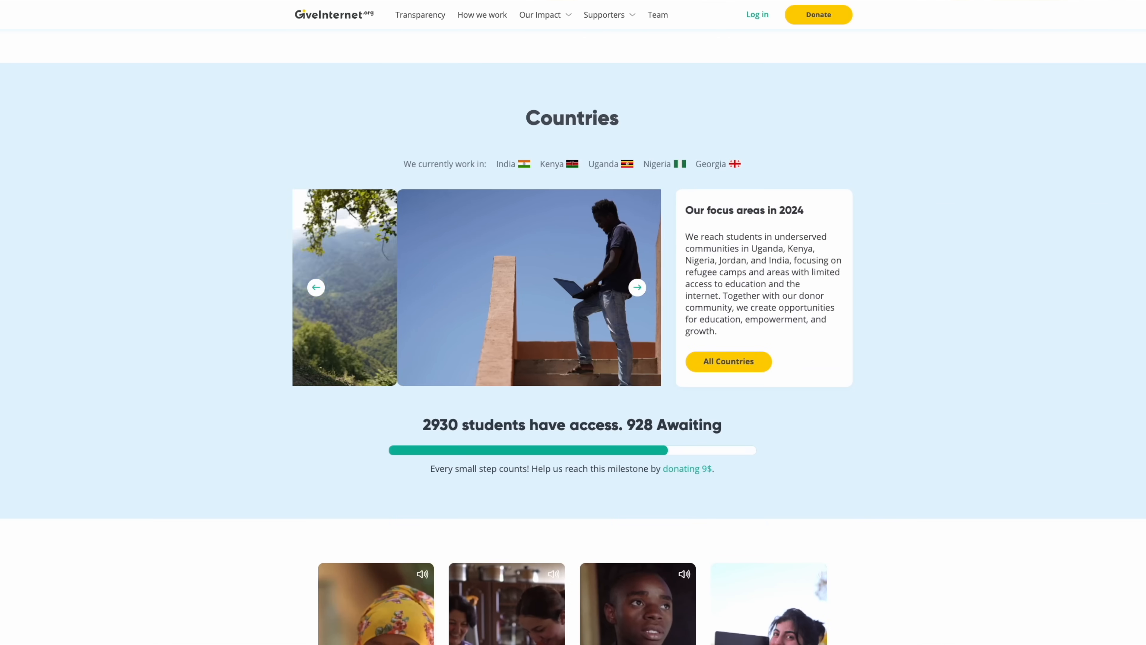
left_click(637, 287)
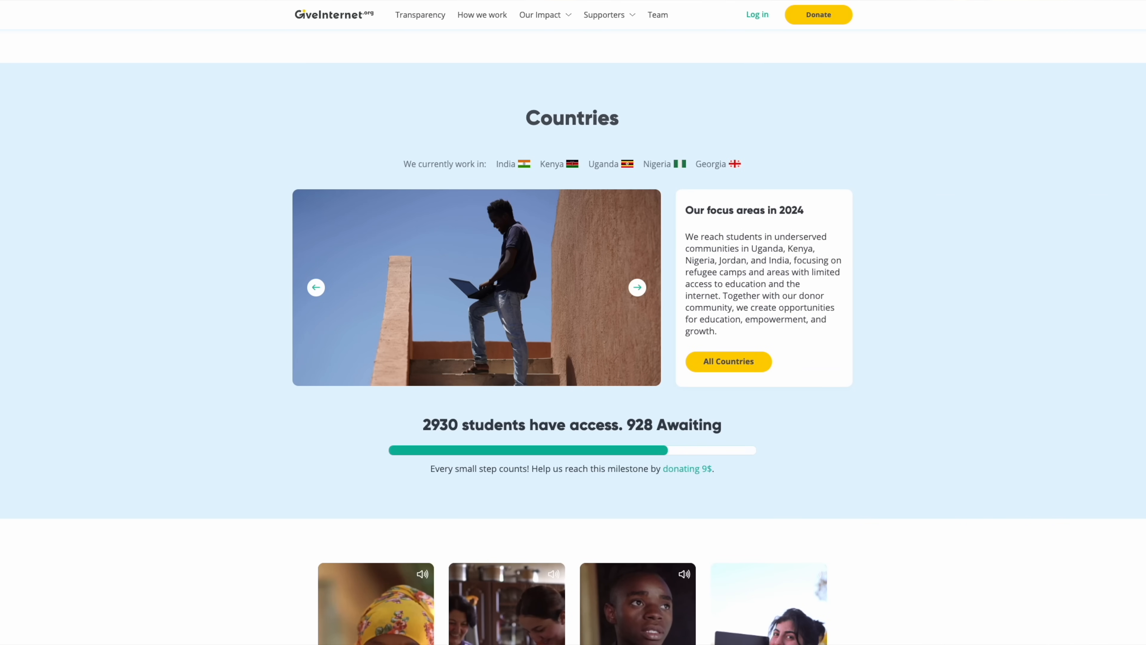